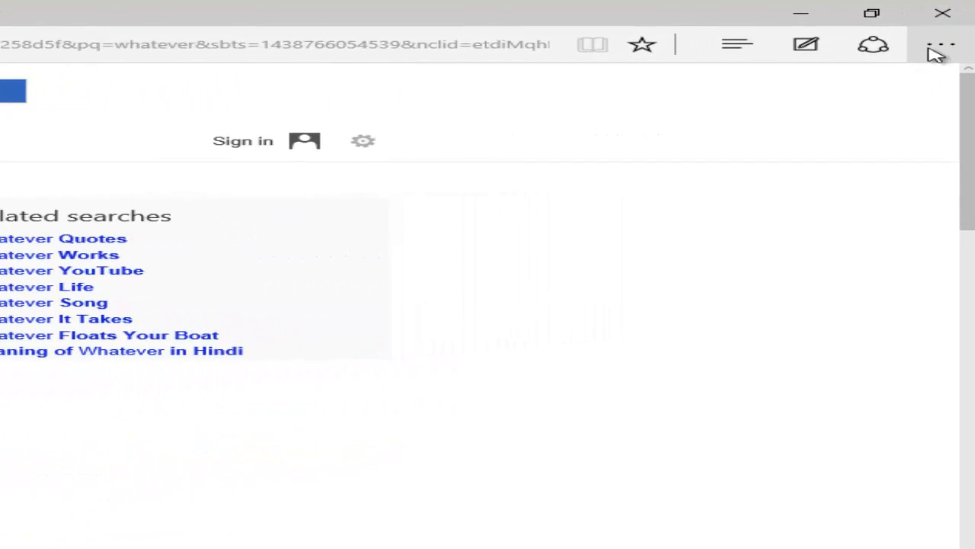
# Check the advanced settings and find the search-provider list still empty
pyautogui.click(942, 44)
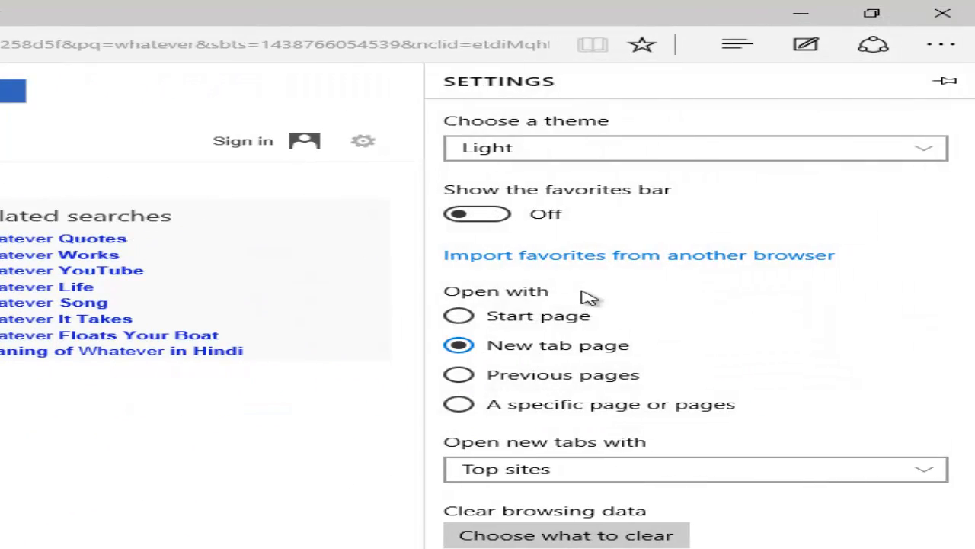
pyautogui.scroll(-3)
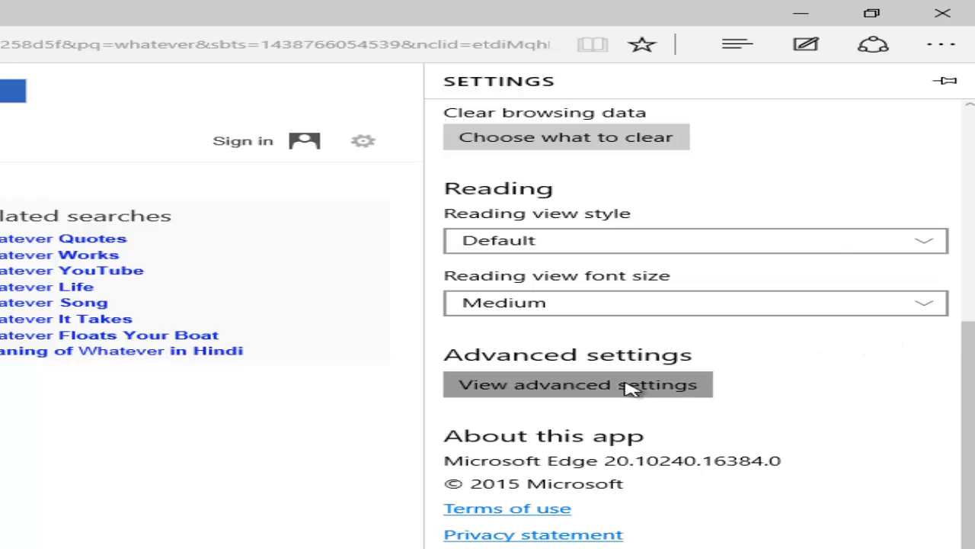
pyautogui.click(579, 384)
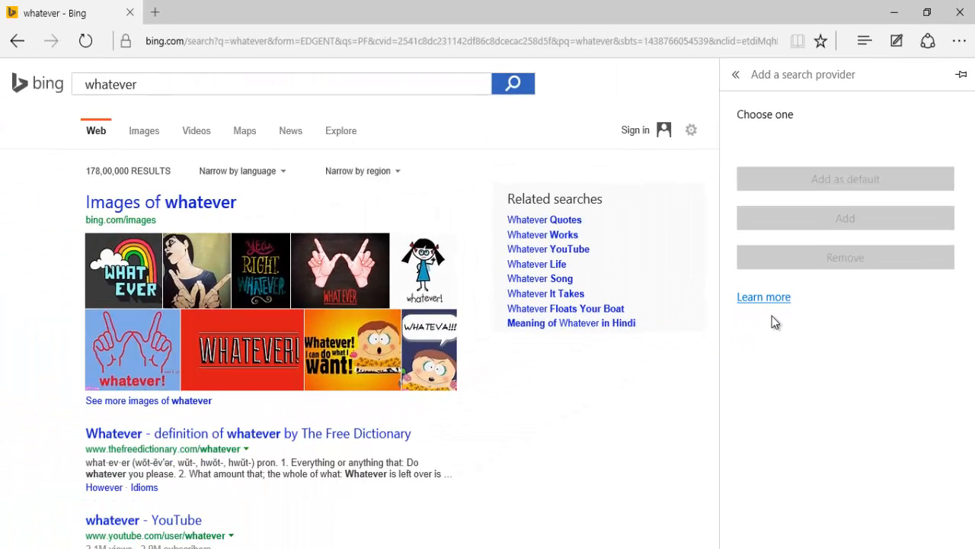
pyautogui.click(735, 74)
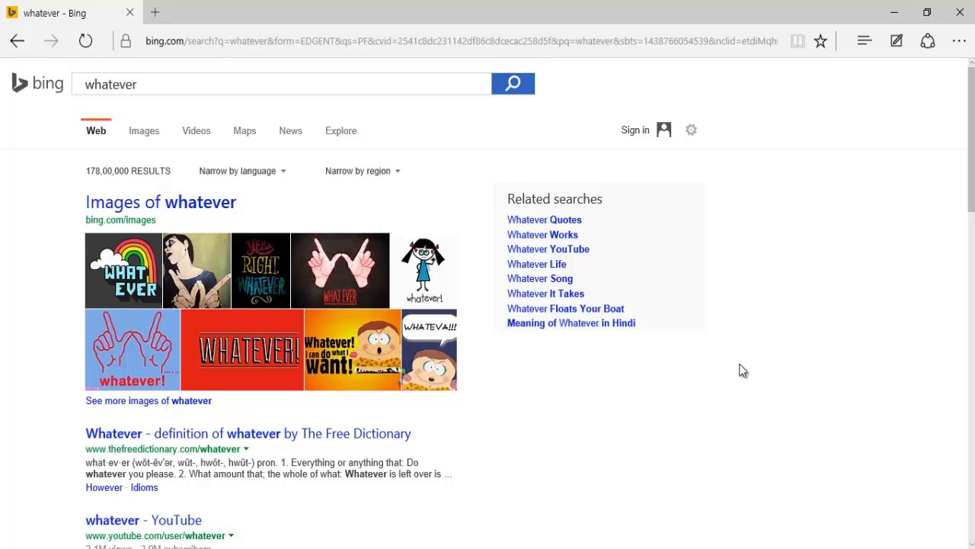
pyautogui.moveTo(737, 381)
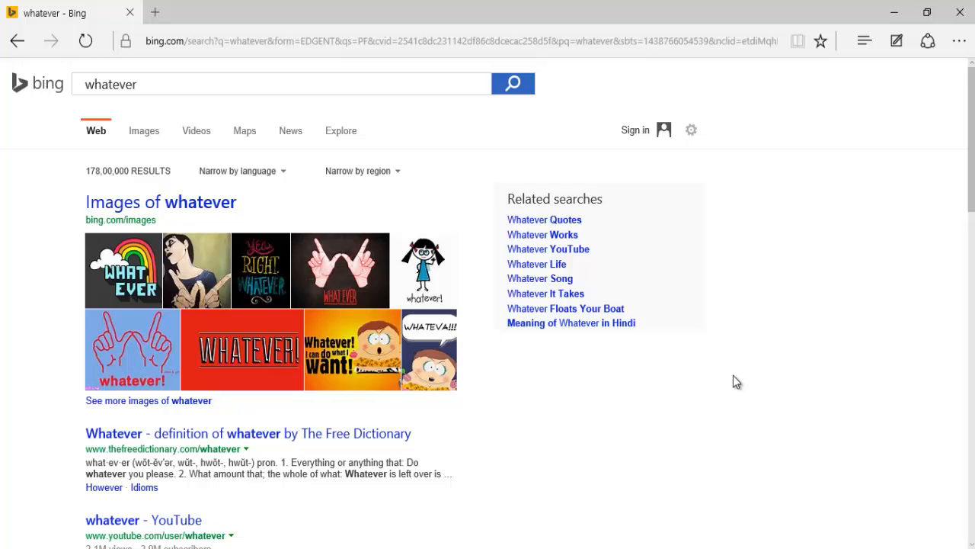
pyautogui.moveTo(742, 390)
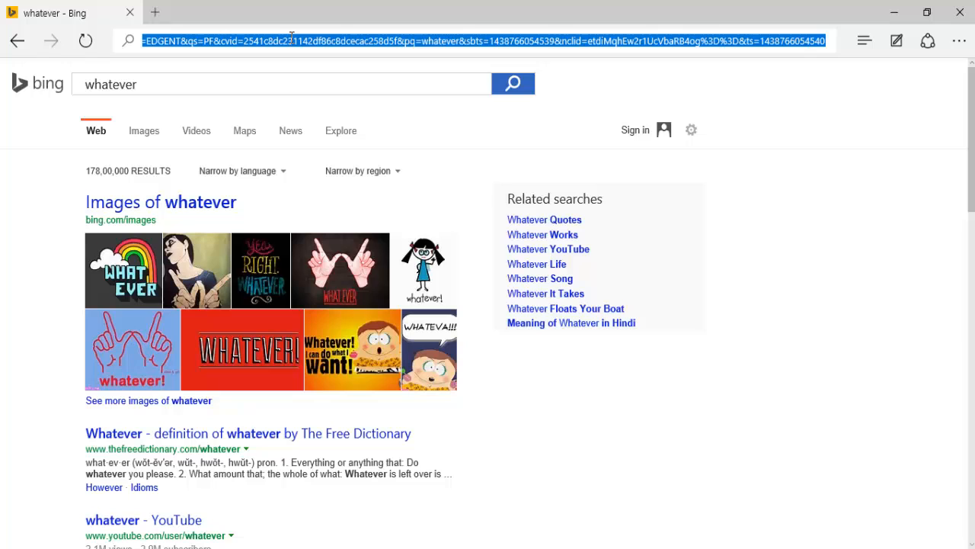
pyautogui.write('wwww')
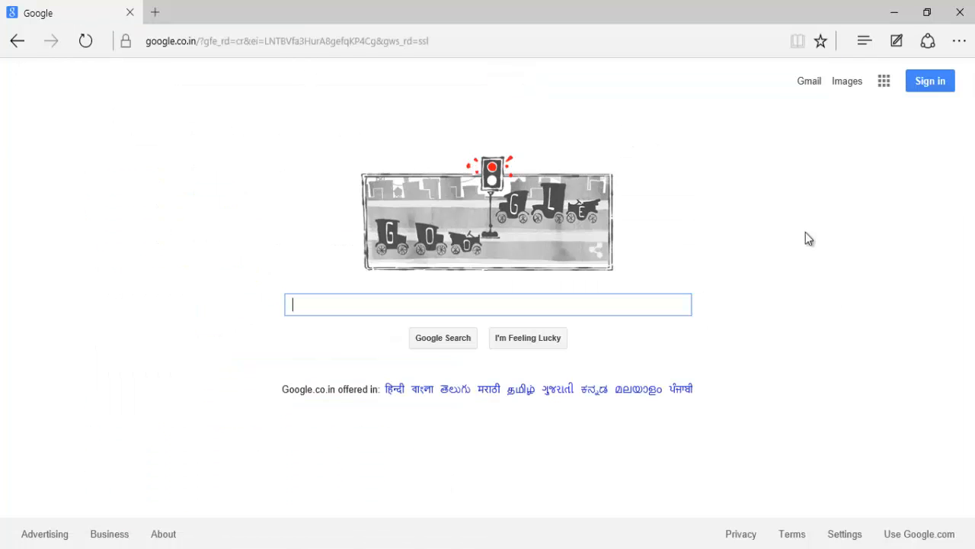
pyautogui.click(917, 533)
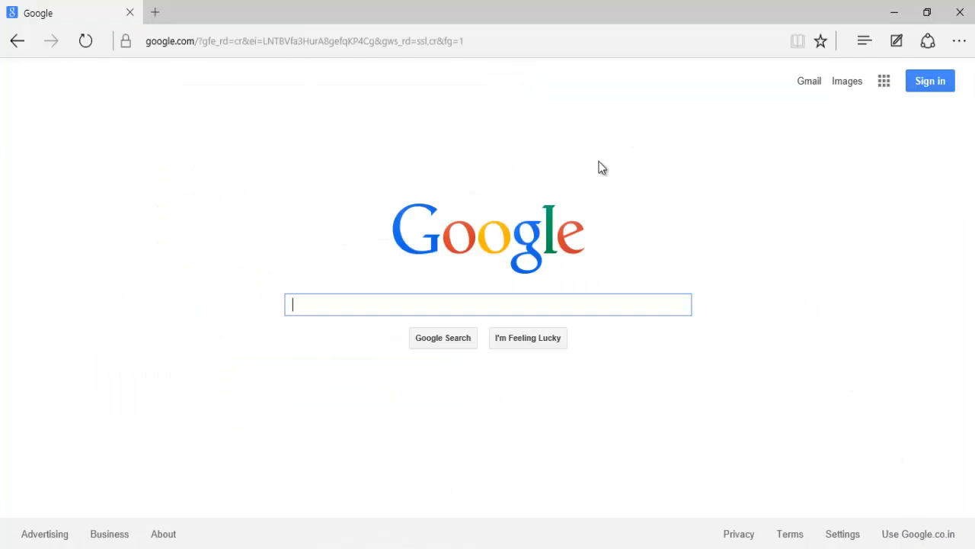
pyautogui.click(305, 40)
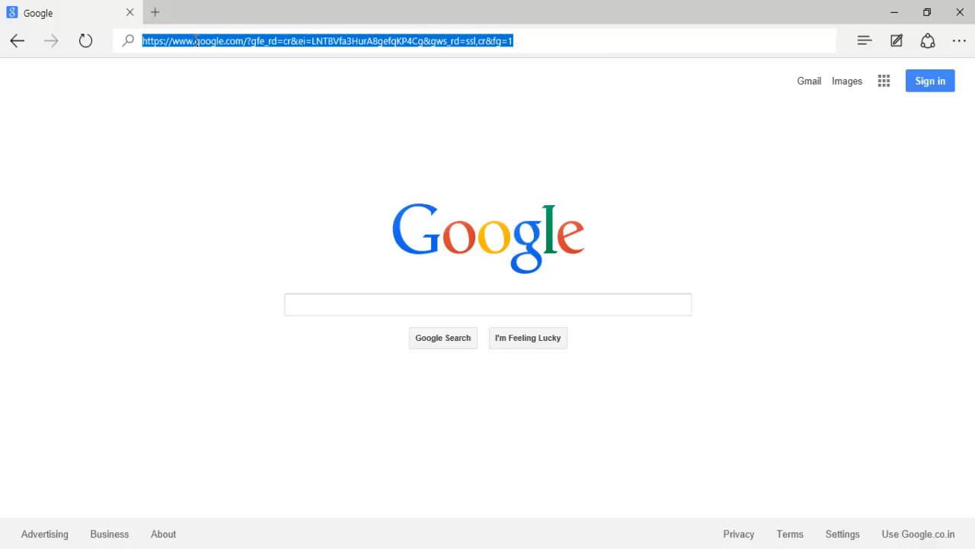
pyautogui.write('www.yahoo')
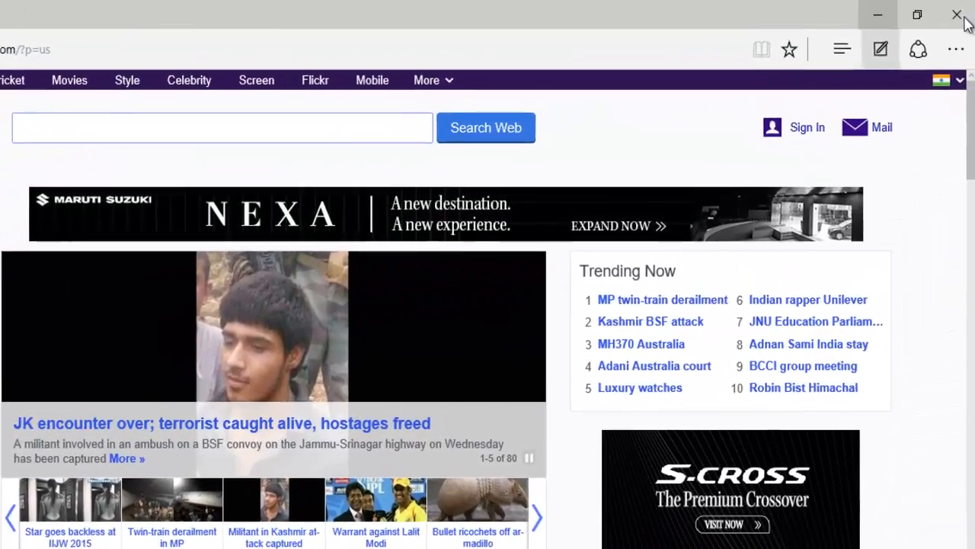
# Reach 'Add new' under the address-bar search engine, listing in.yahoo.com, google.co.in and google.com
pyautogui.click(957, 49)
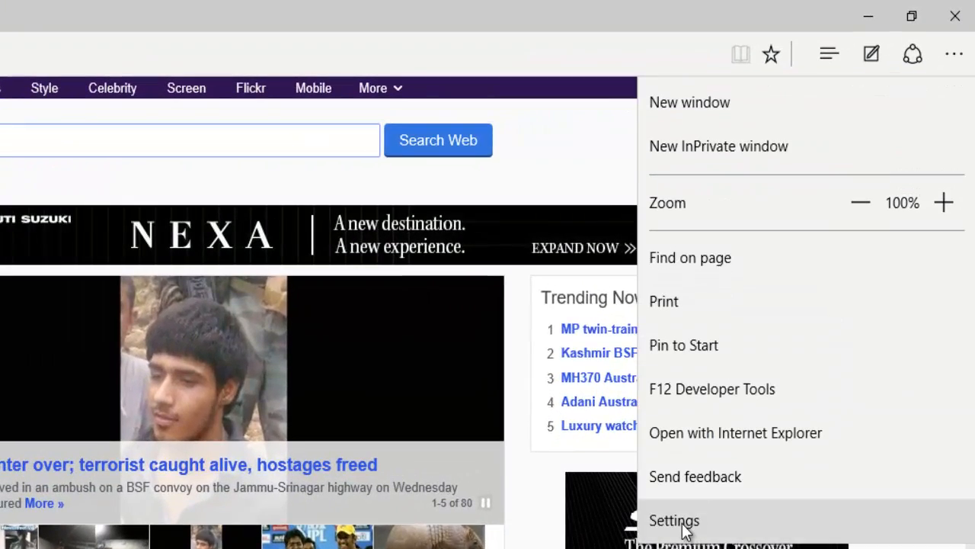
pyautogui.click(673, 521)
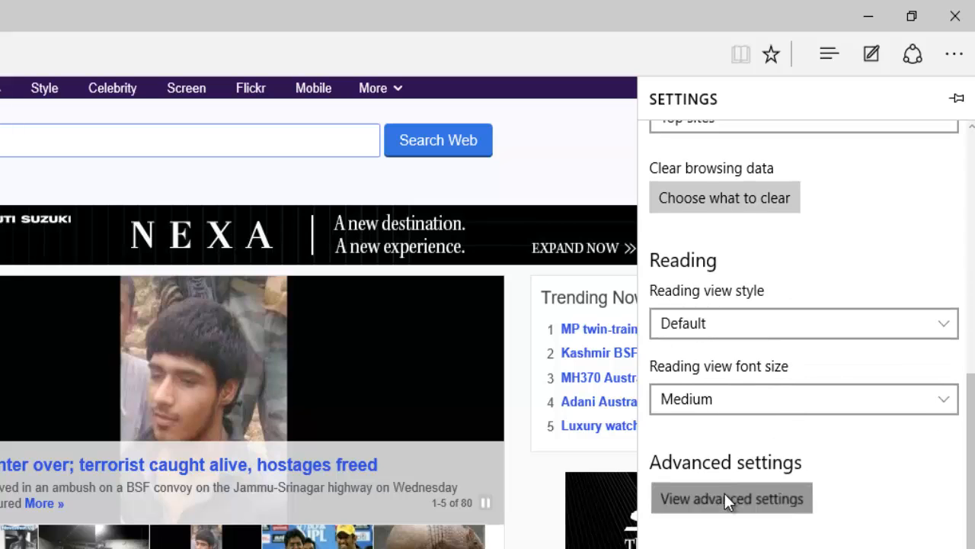
pyautogui.click(731, 496)
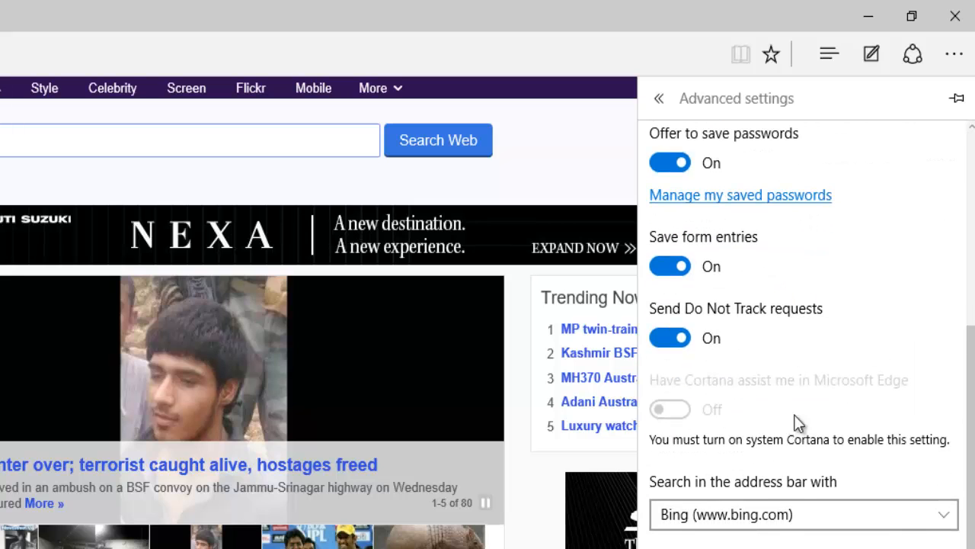
pyautogui.scroll(-3)
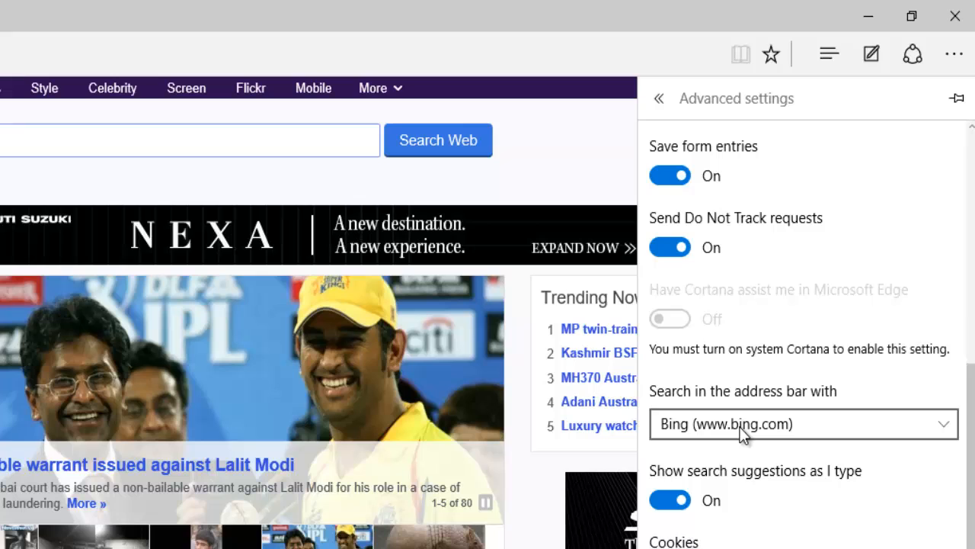
pyautogui.click(802, 424)
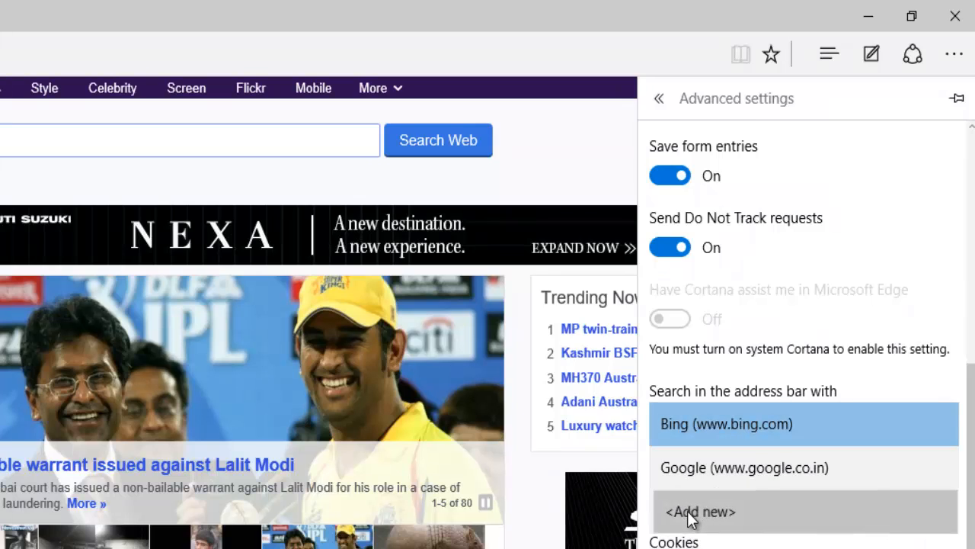
pyautogui.click(698, 512)
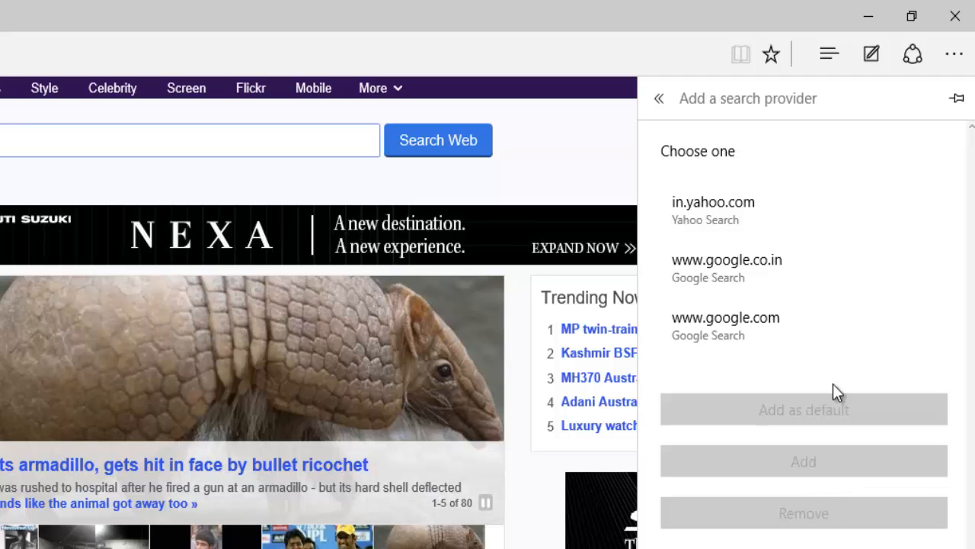
pyautogui.moveTo(785, 282)
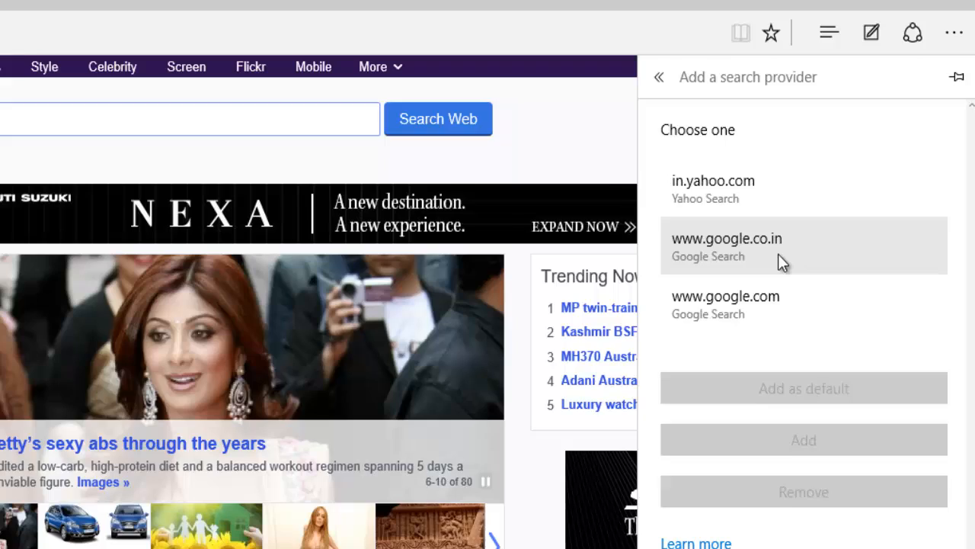
pyautogui.click(725, 296)
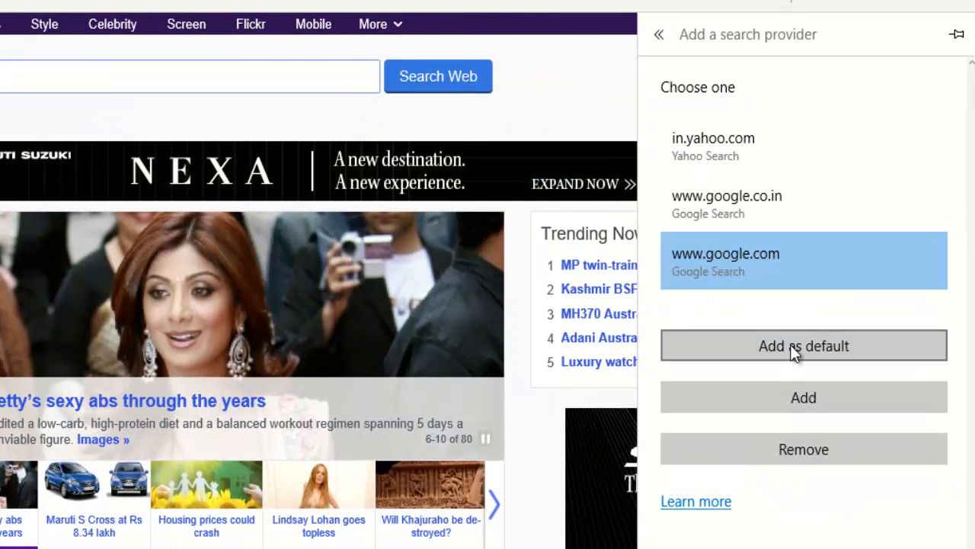
pyautogui.click(658, 33)
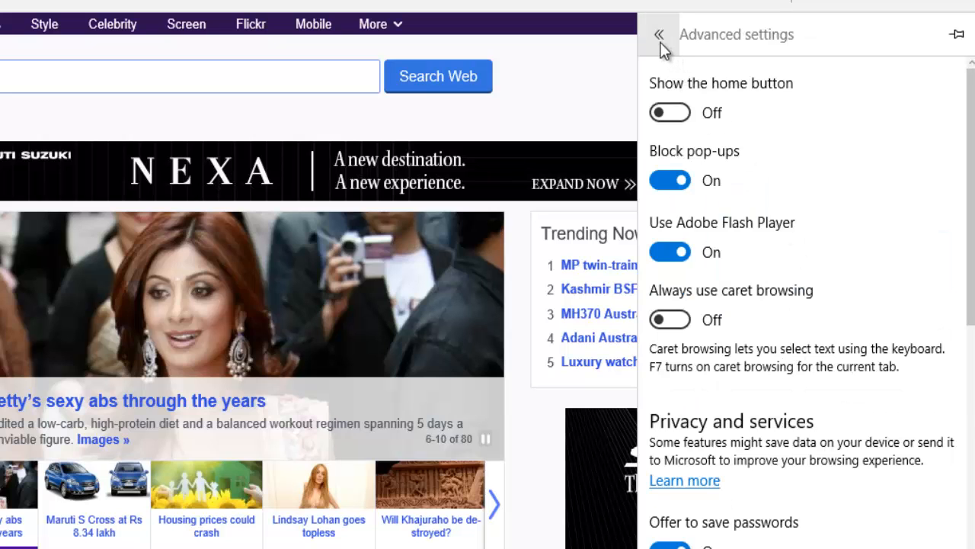
pyautogui.click(658, 35)
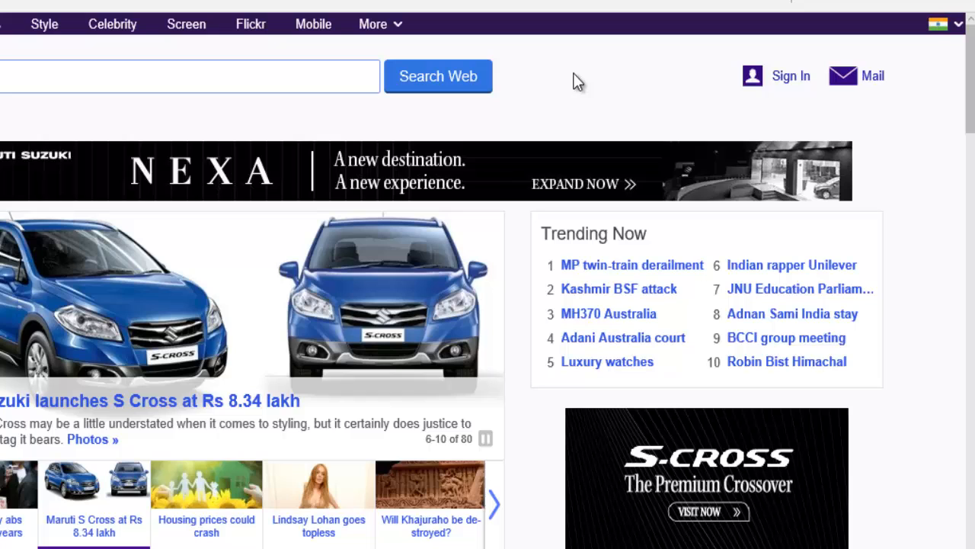